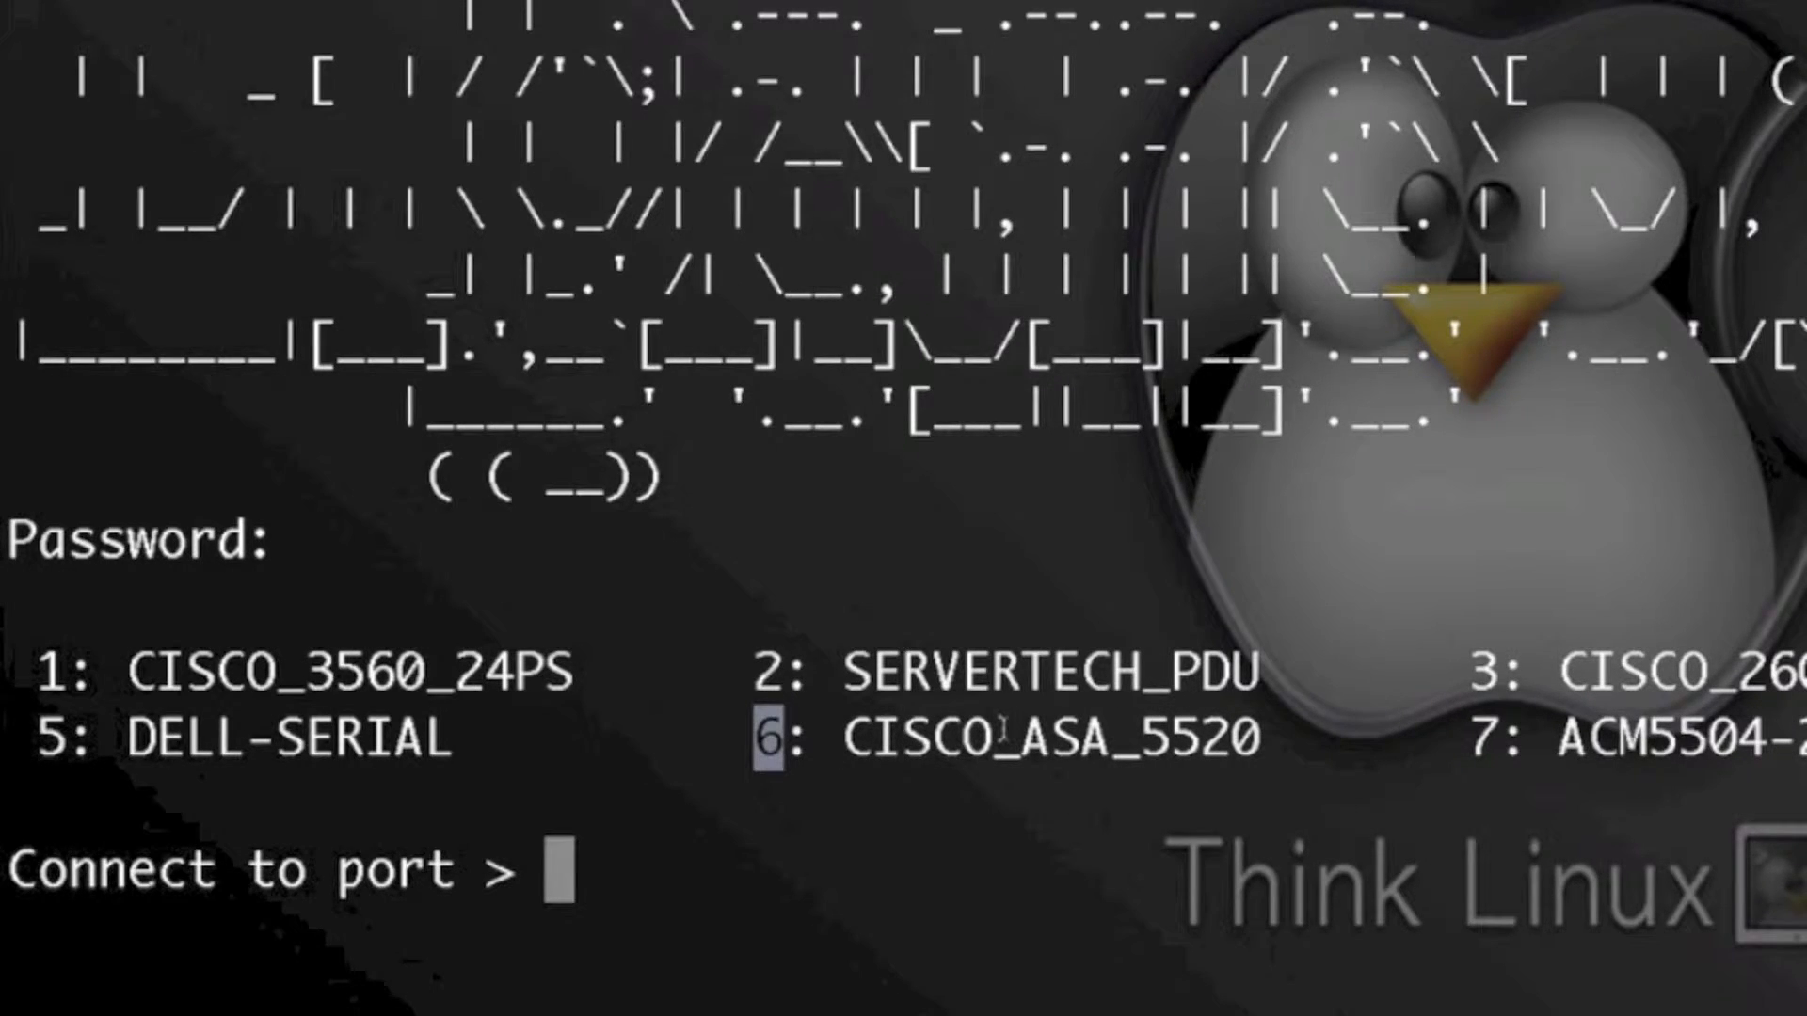
# Connect to console port 6, enable privileged mode with the password, and run 'sh run'.
pyautogui.write('6')
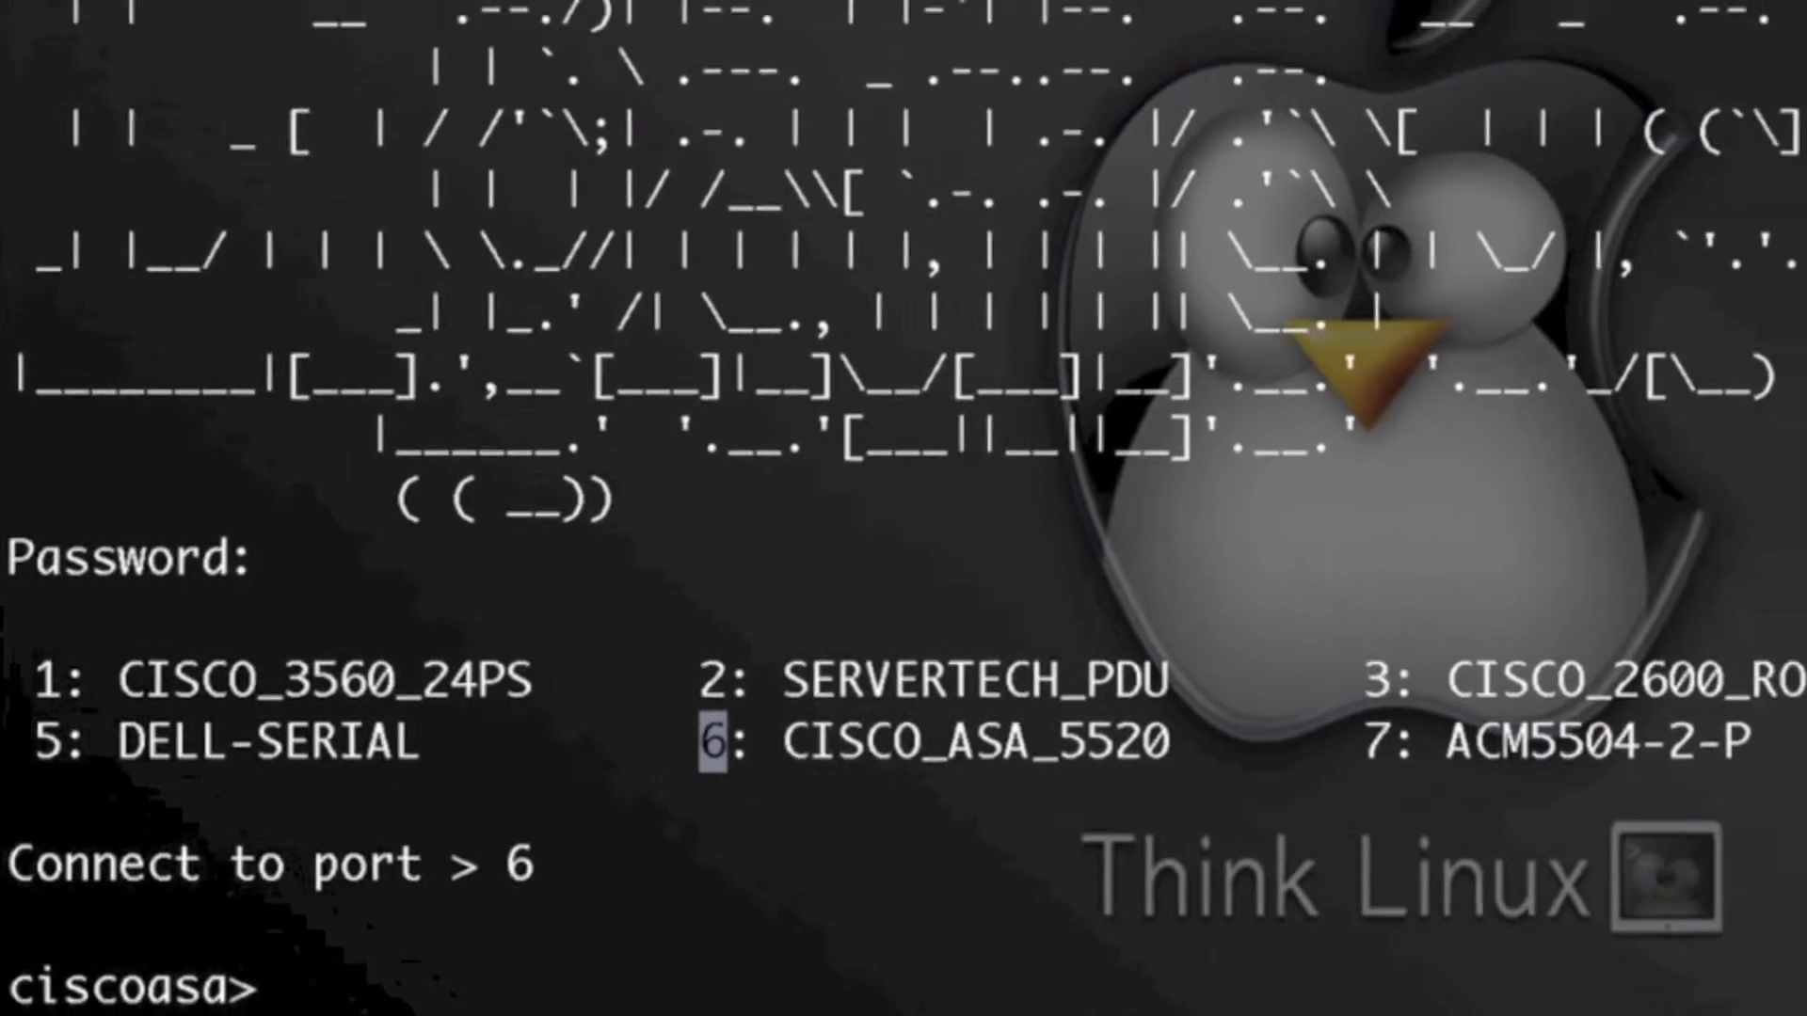
pyautogui.write('en')
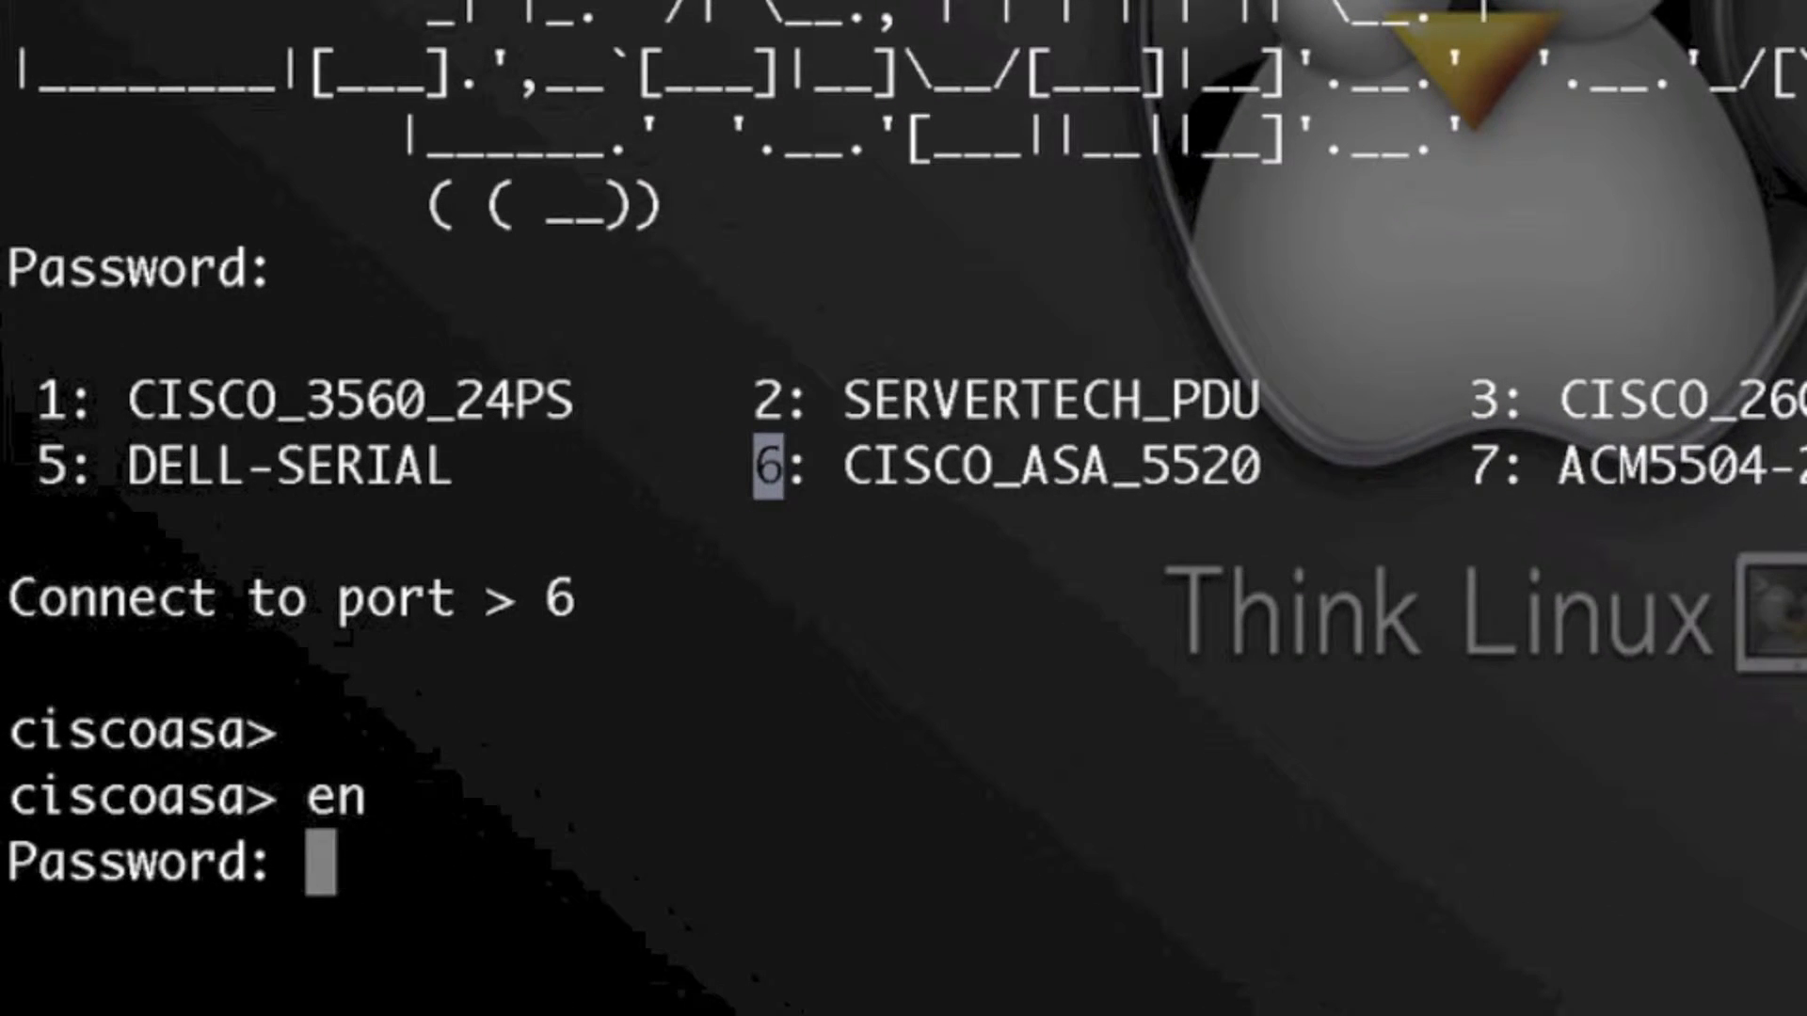
pyautogui.write('*****')
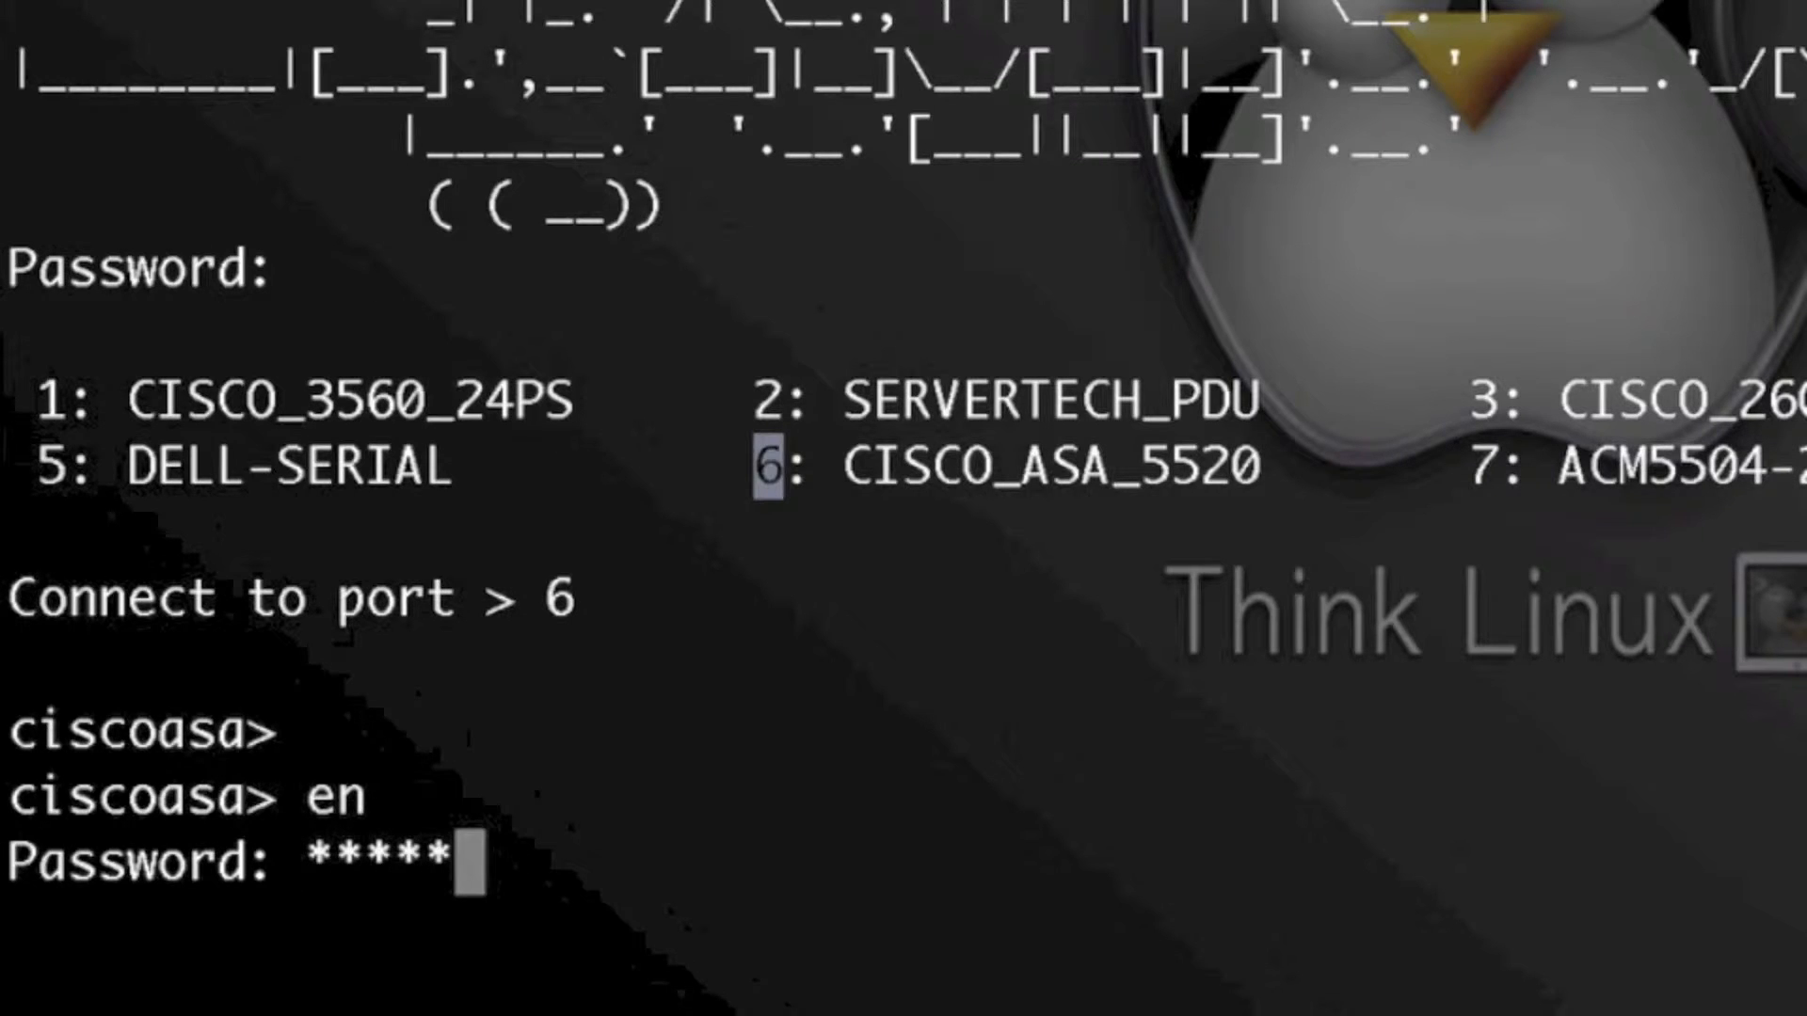
pyautogui.write('sh')
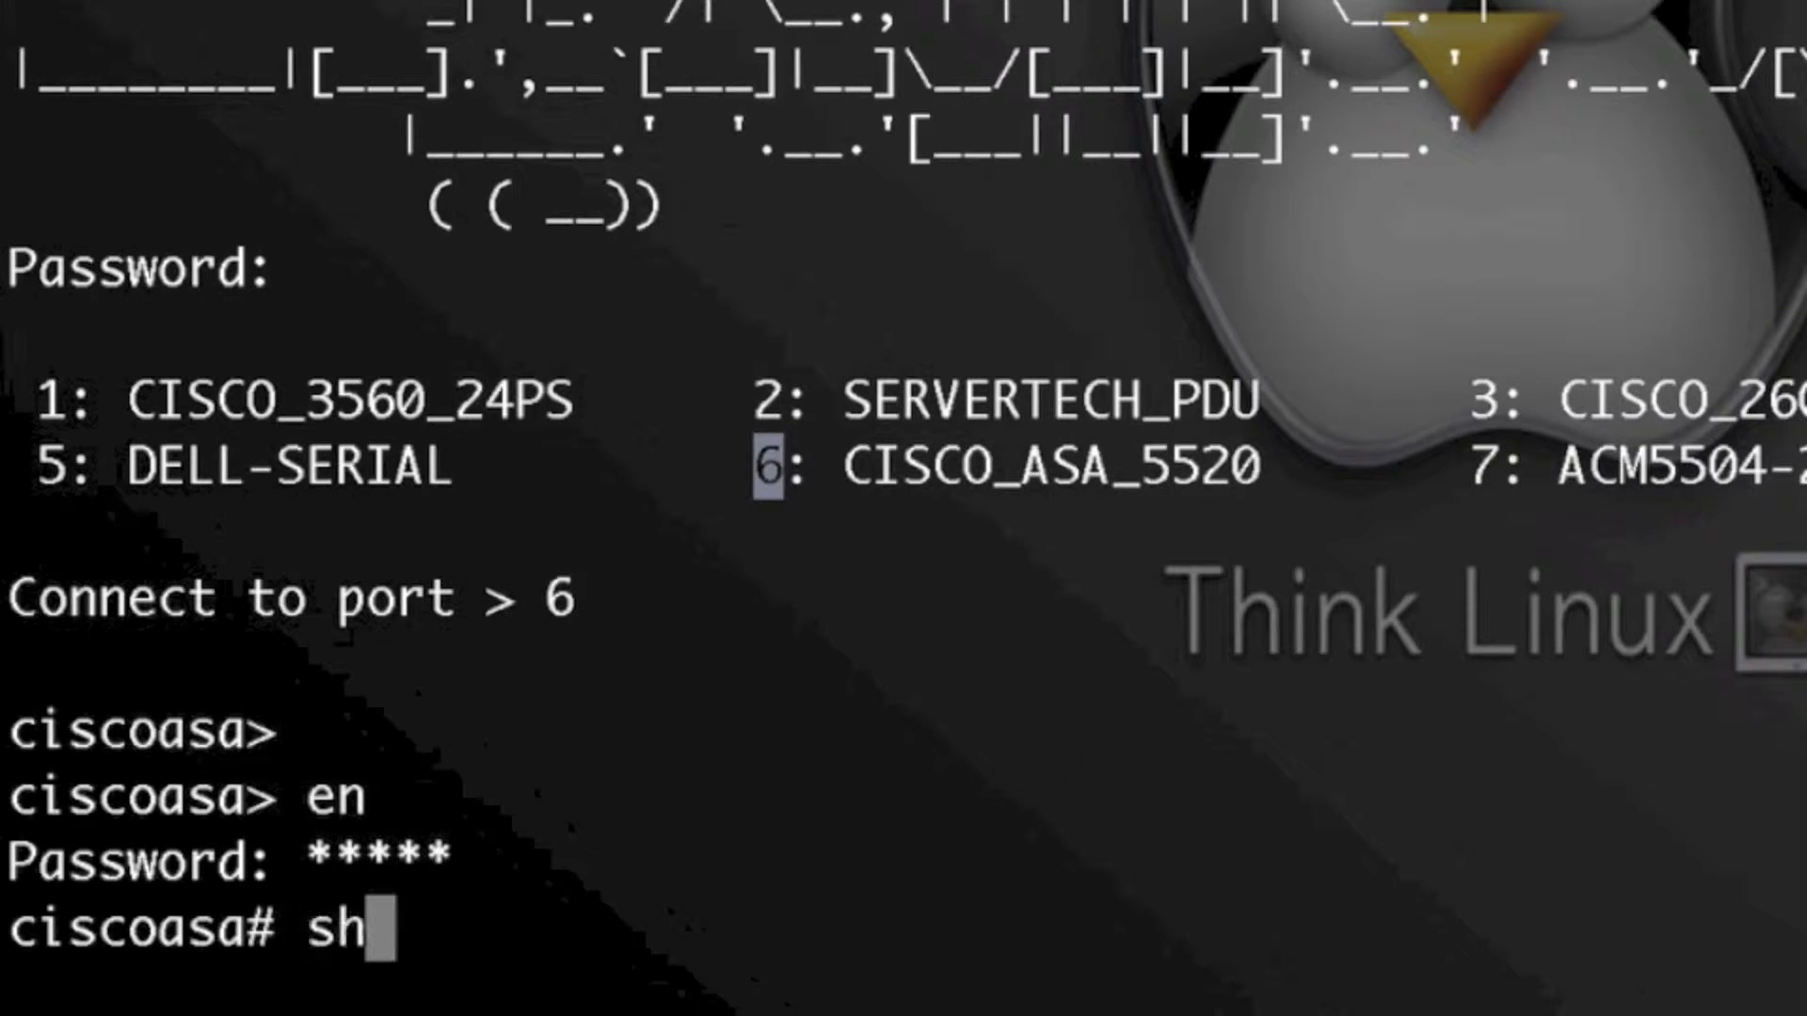
pyautogui.write('run')
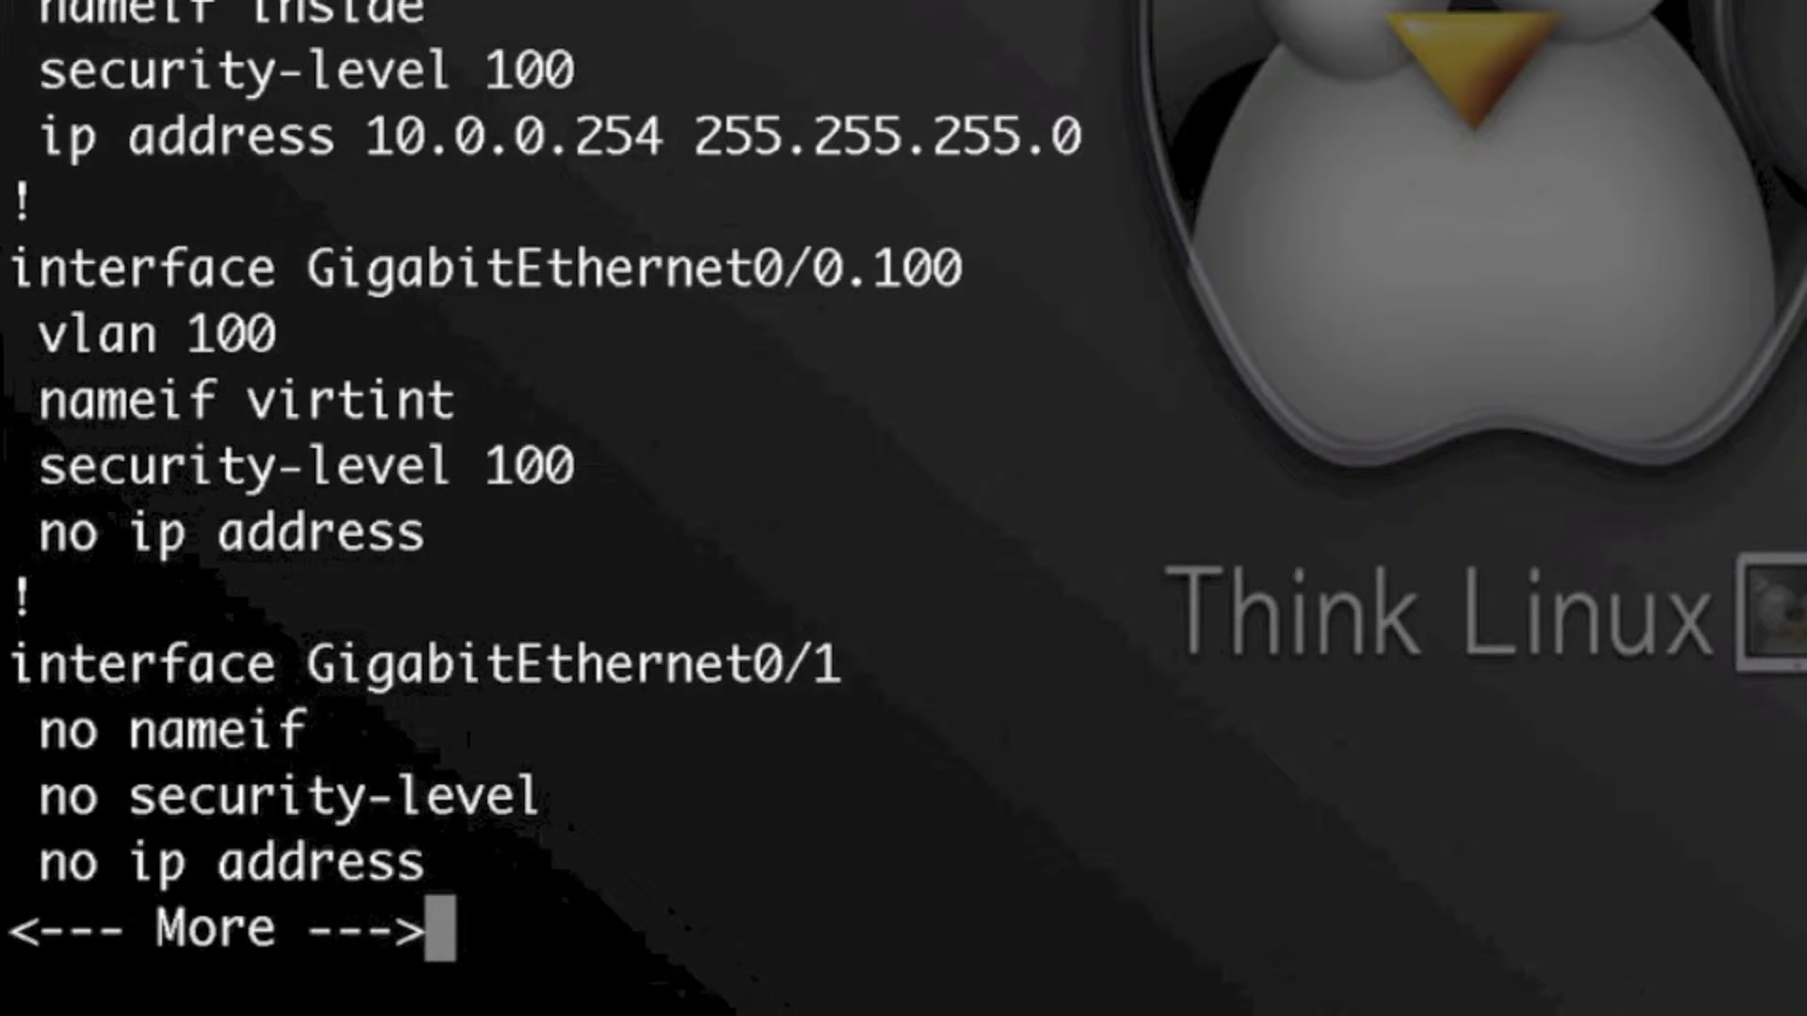
# Page through the rest of the ASA running configuration and scroll down the output.
pyautogui.press('space')
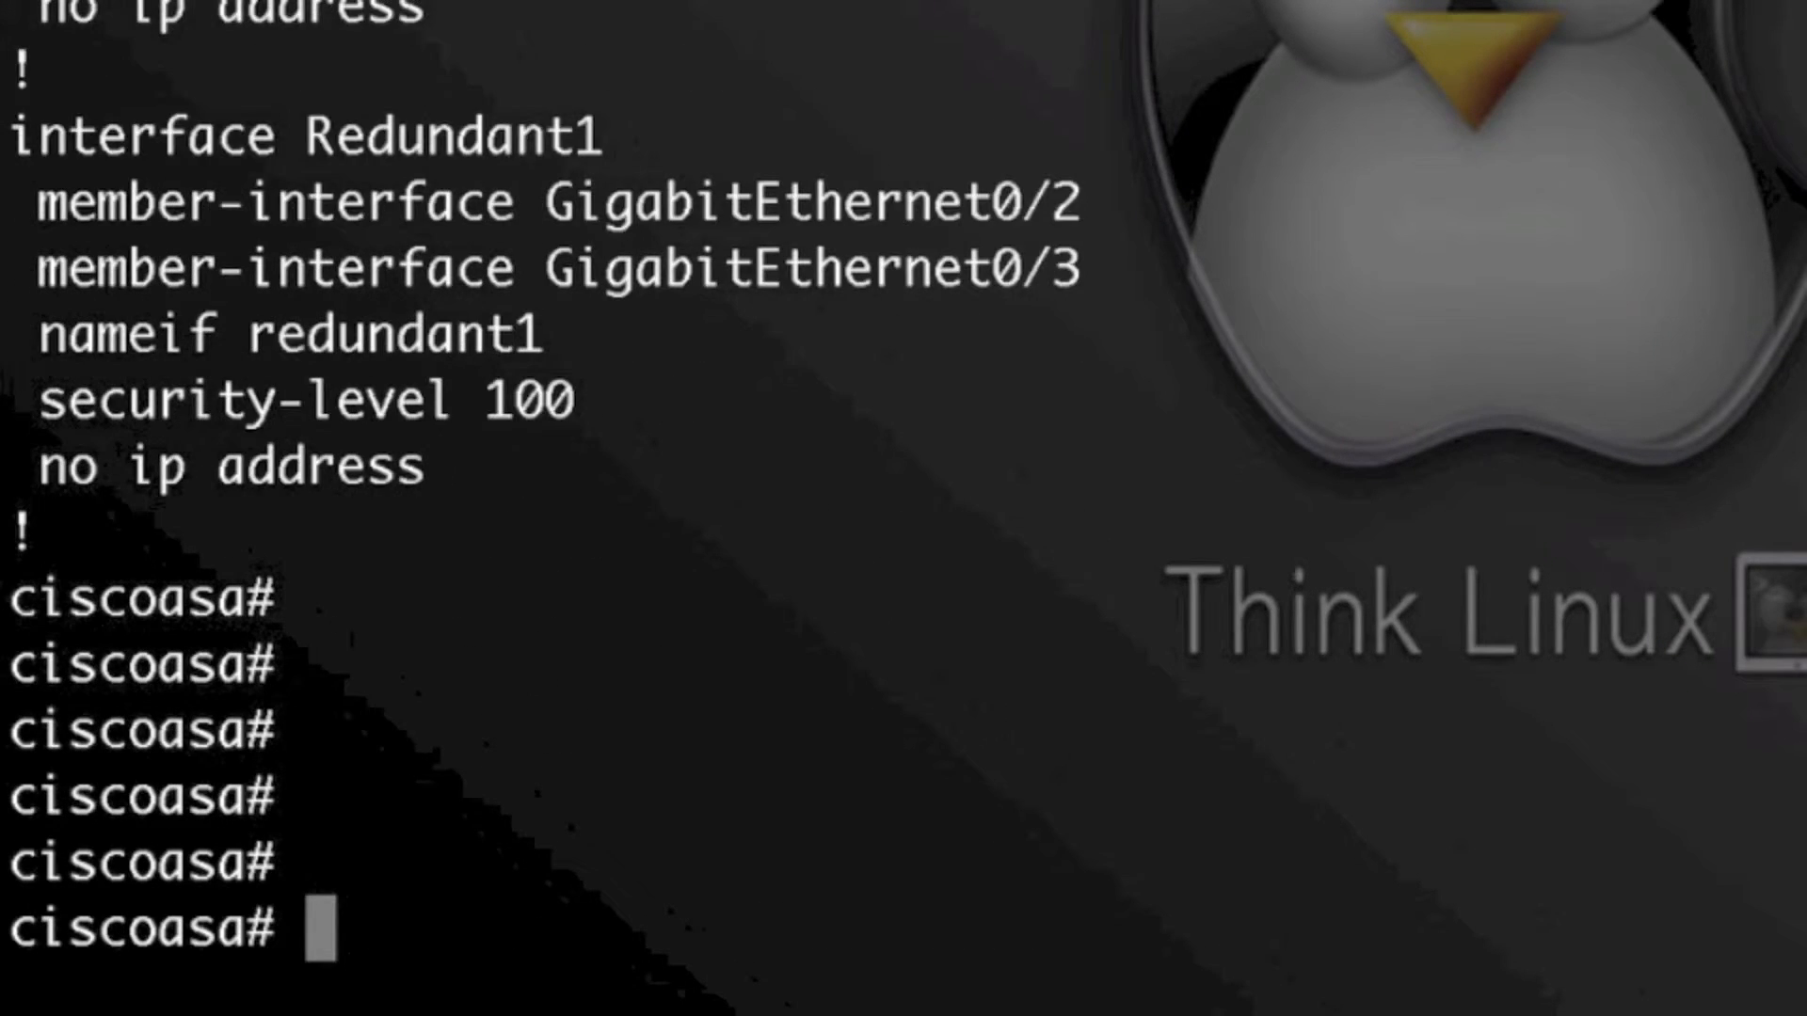
pyautogui.scroll(-3)
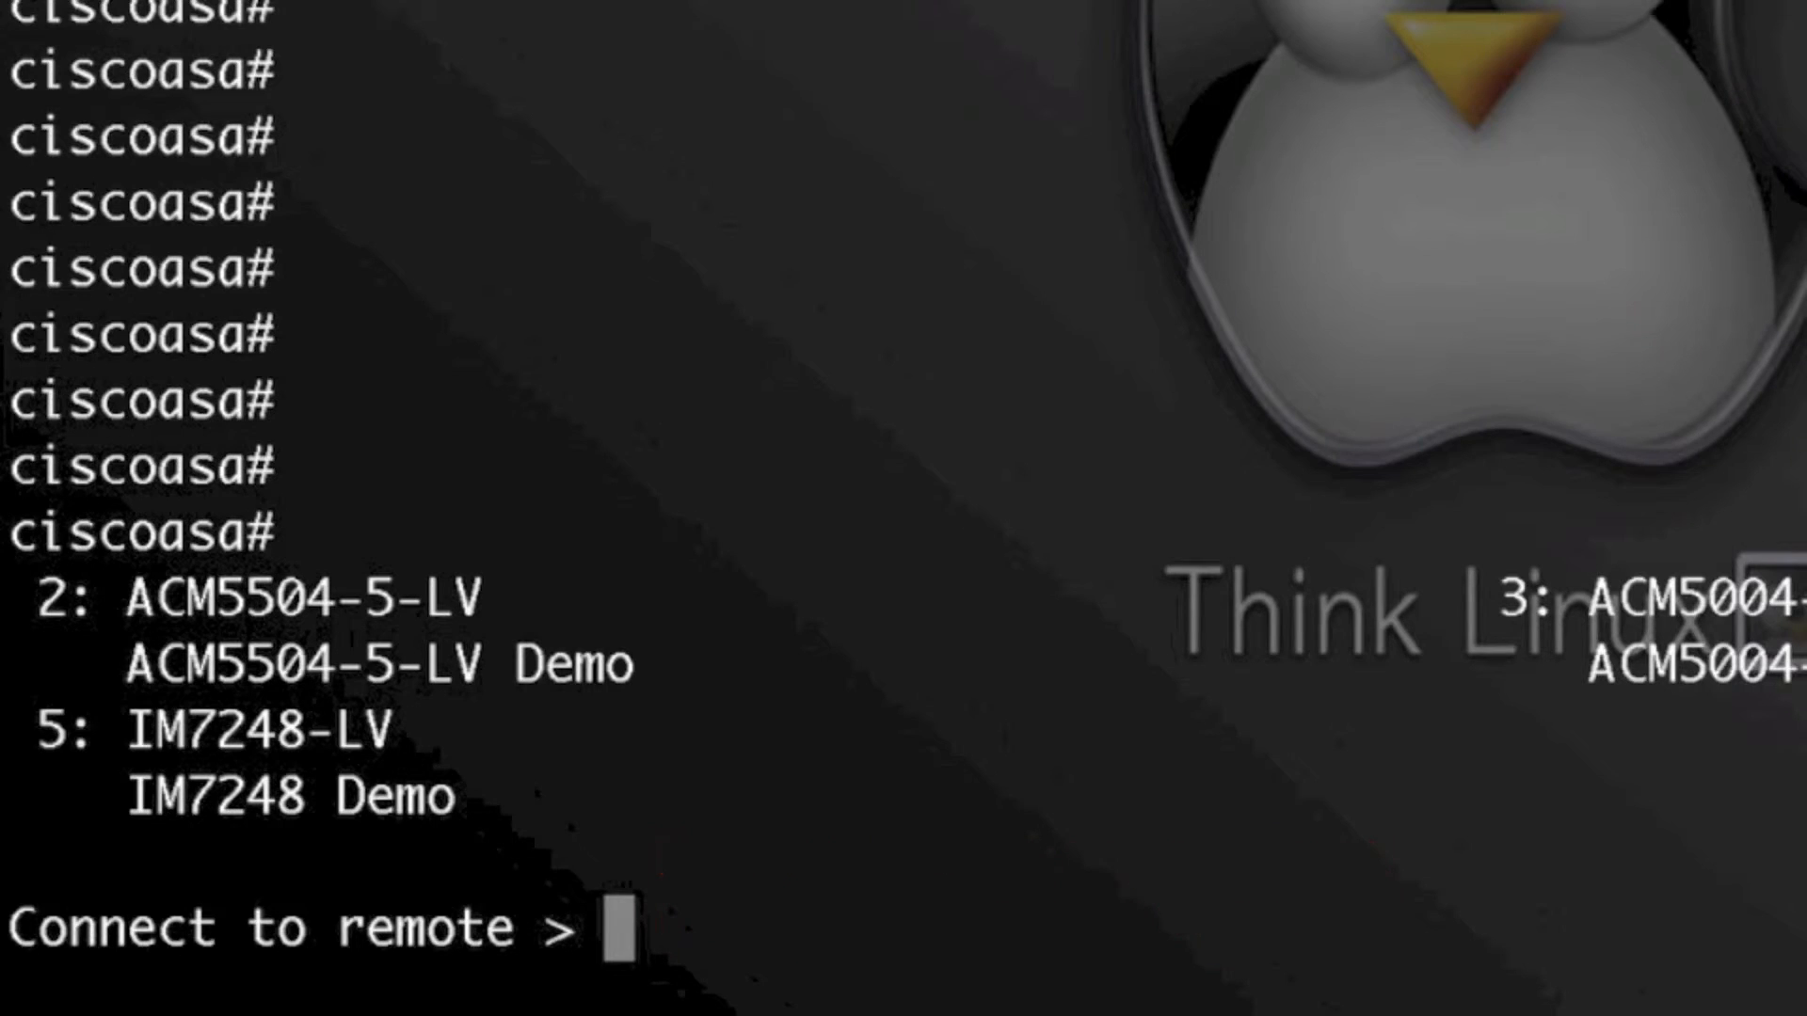
# Connect via IM7248-LV port 1, enable, run 'sh run' and page through the switch config.
pyautogui.write('5')
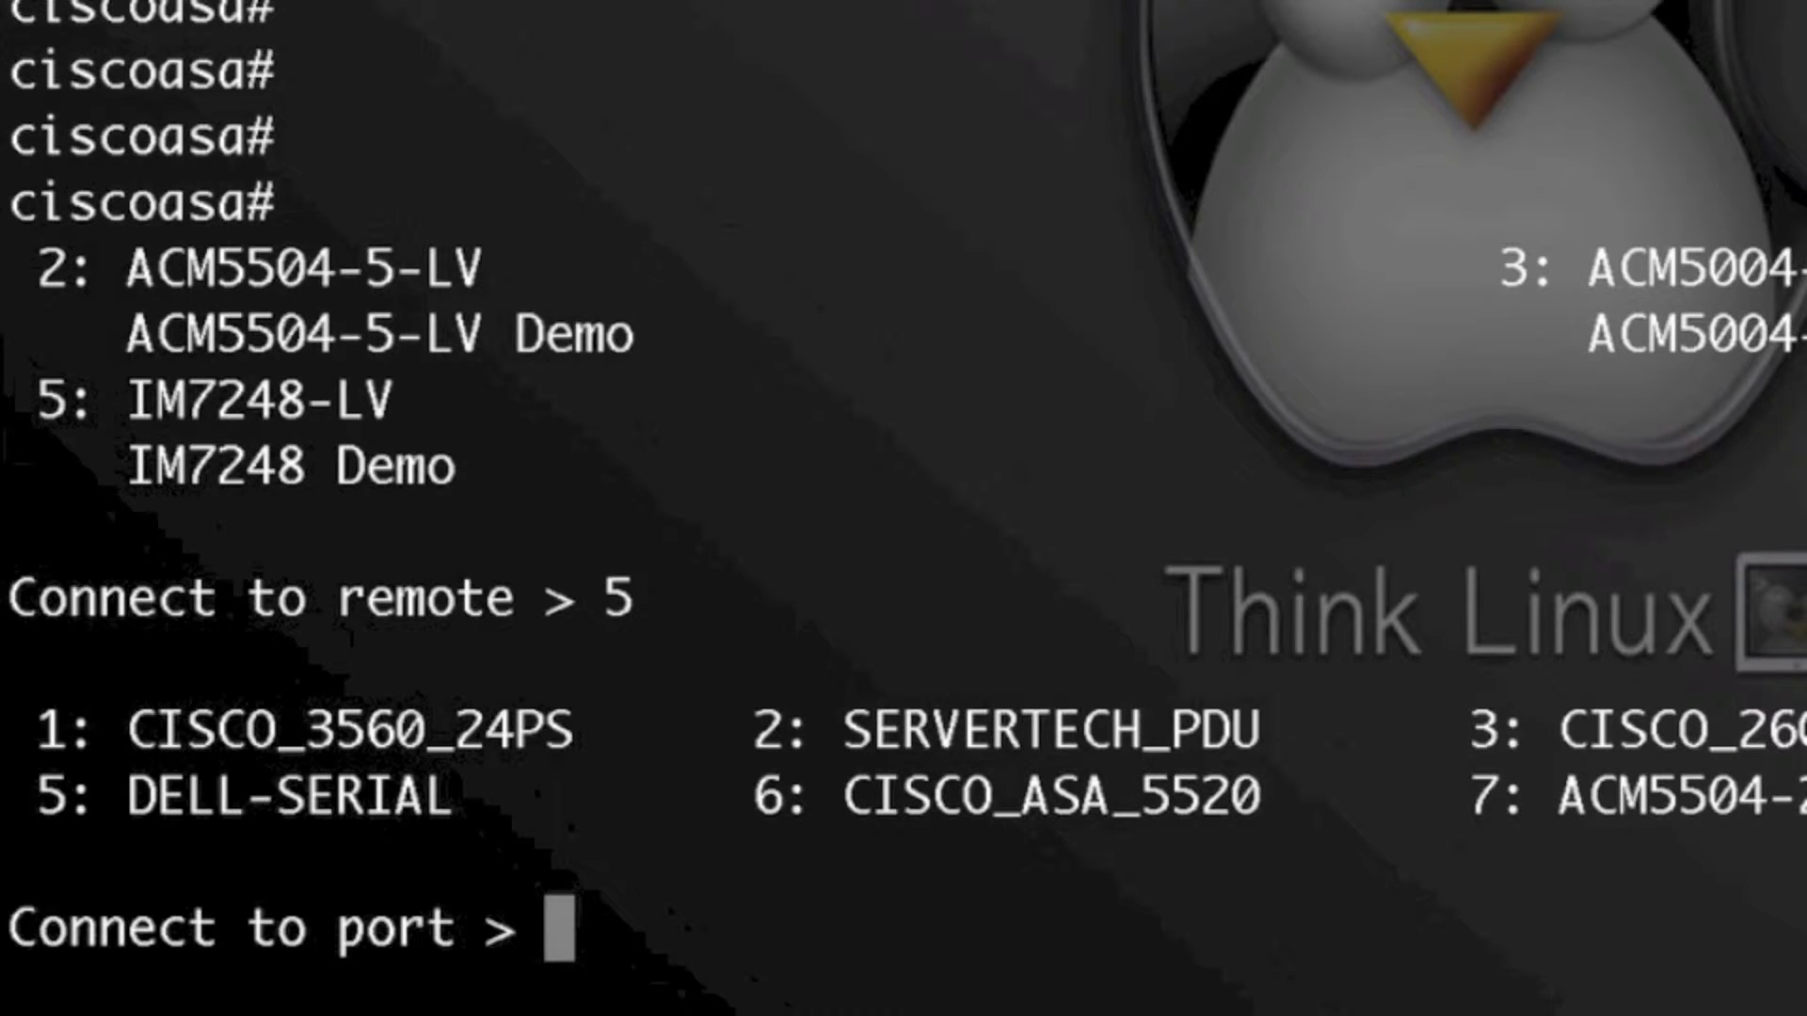
pyautogui.write('1')
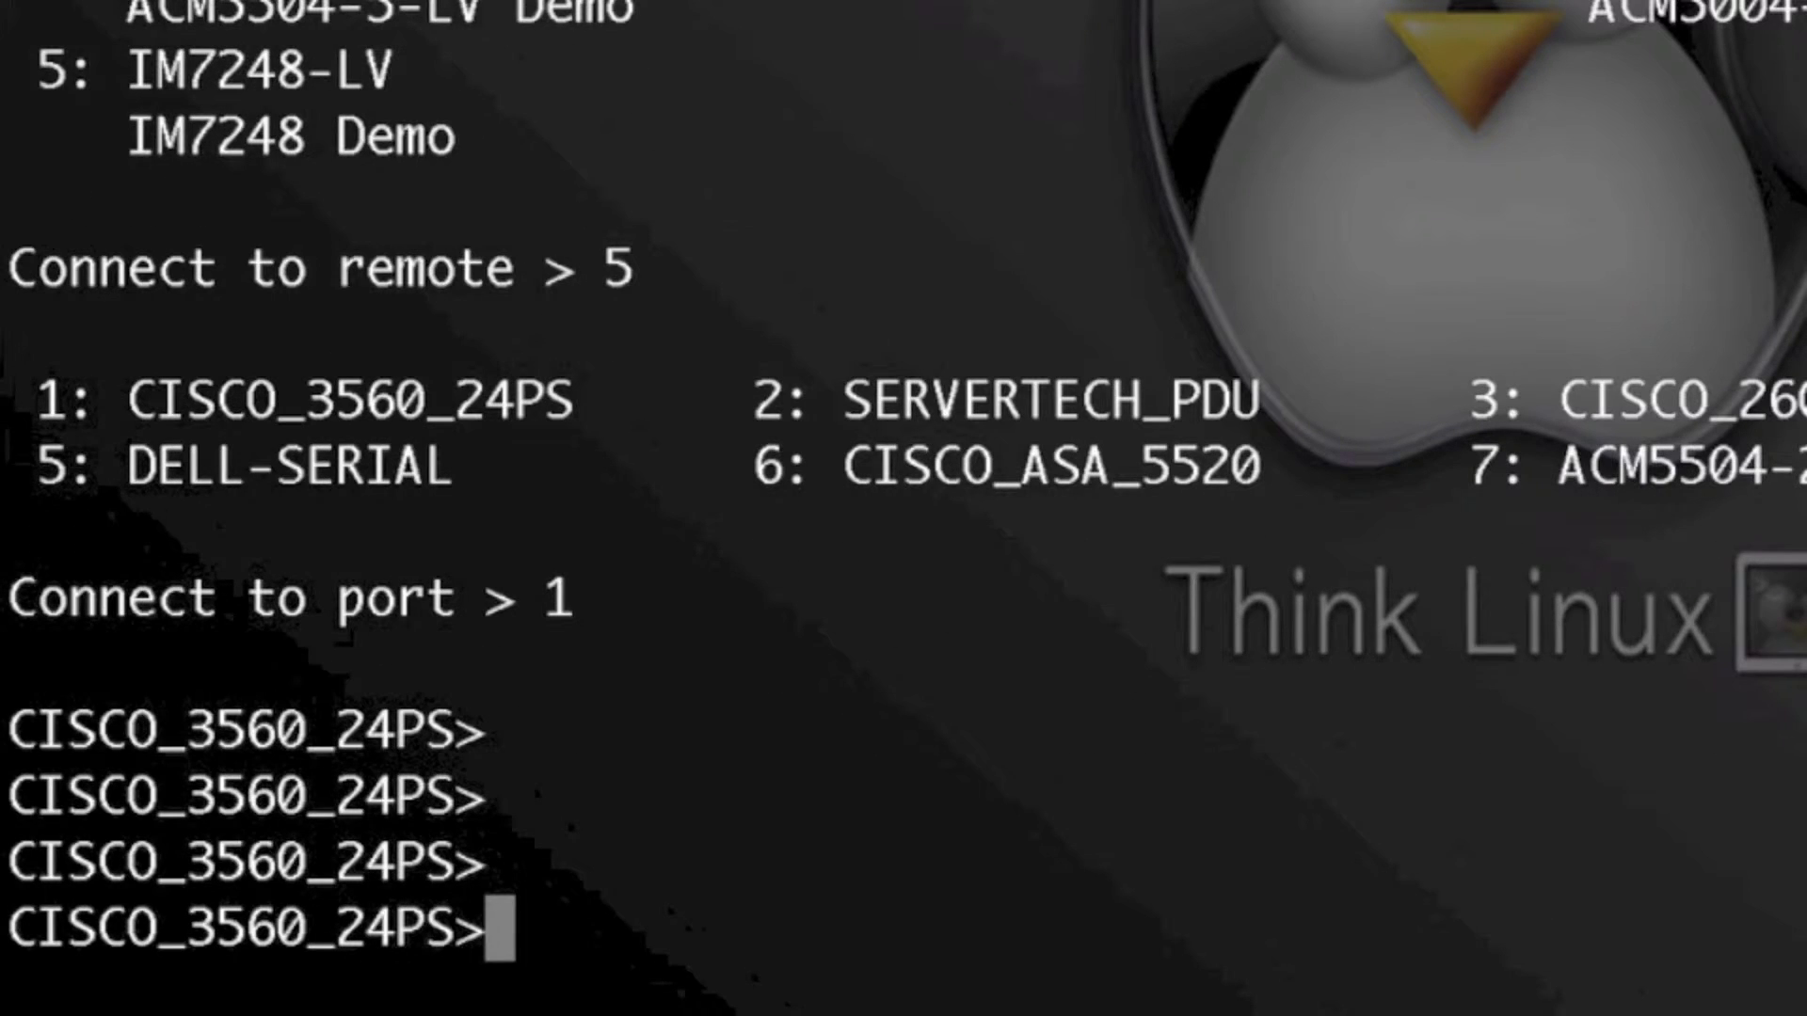
pyautogui.write('en')
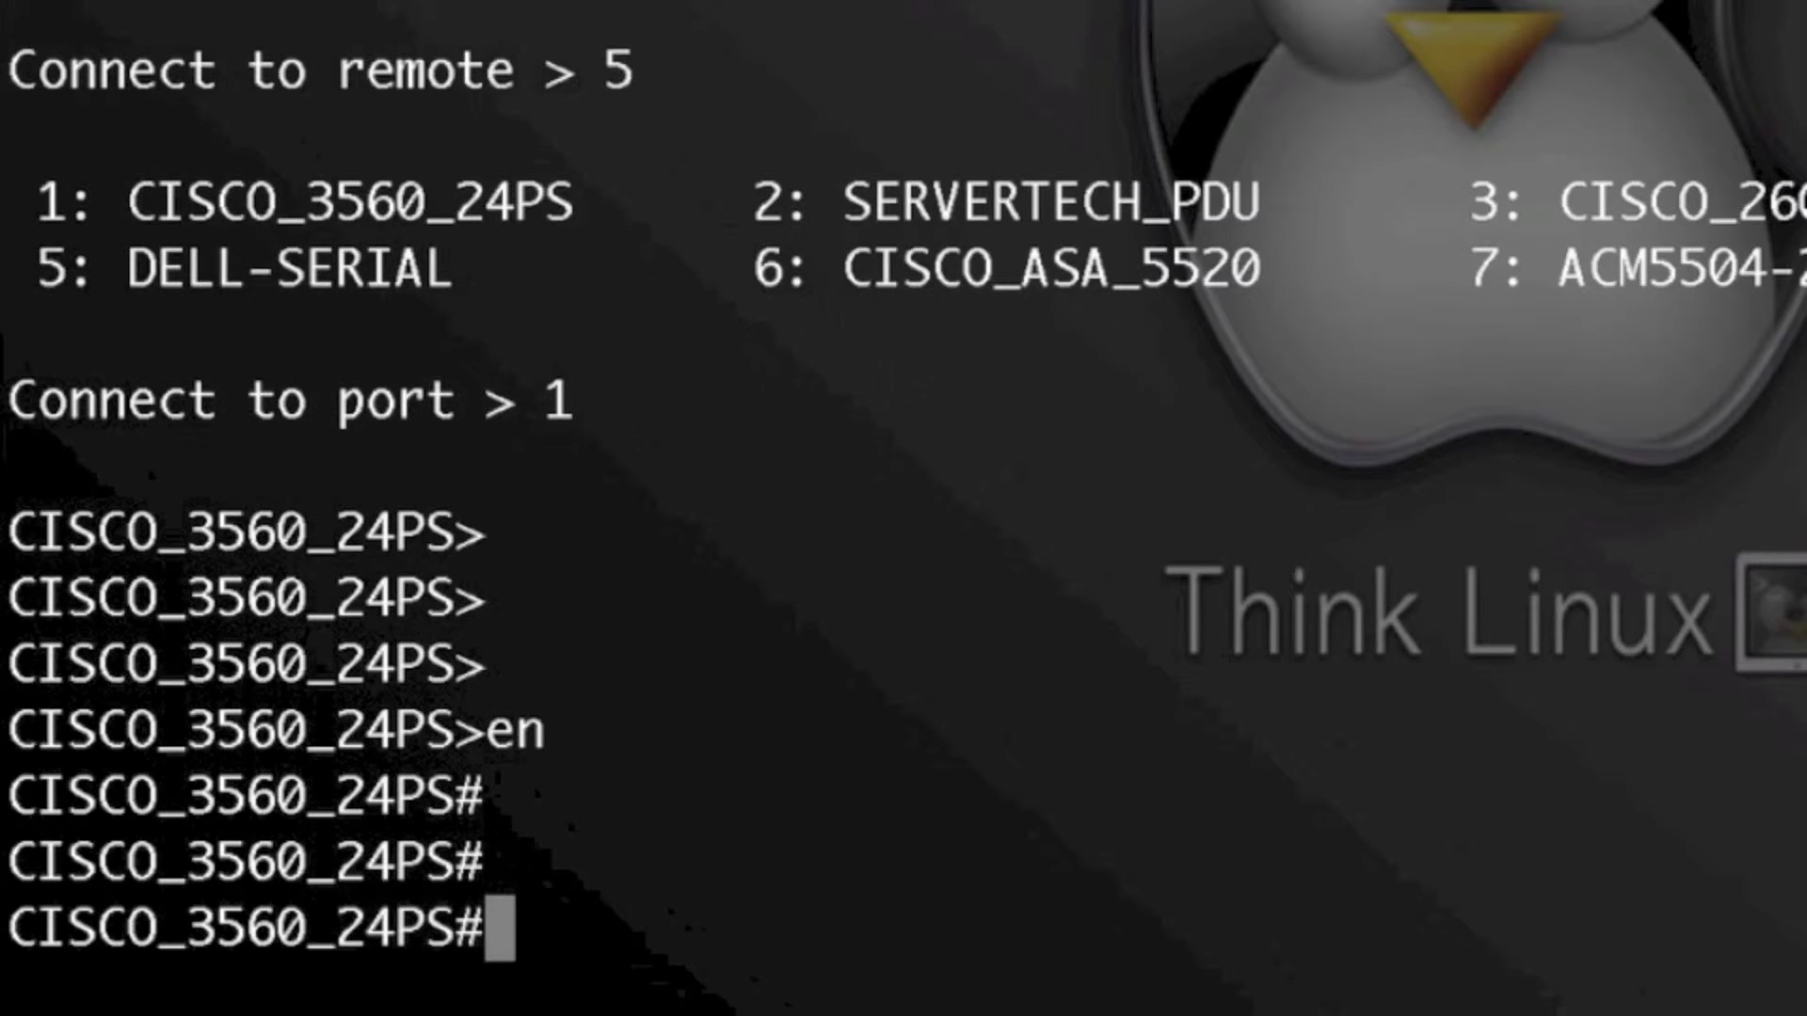
pyautogui.write('sh run')
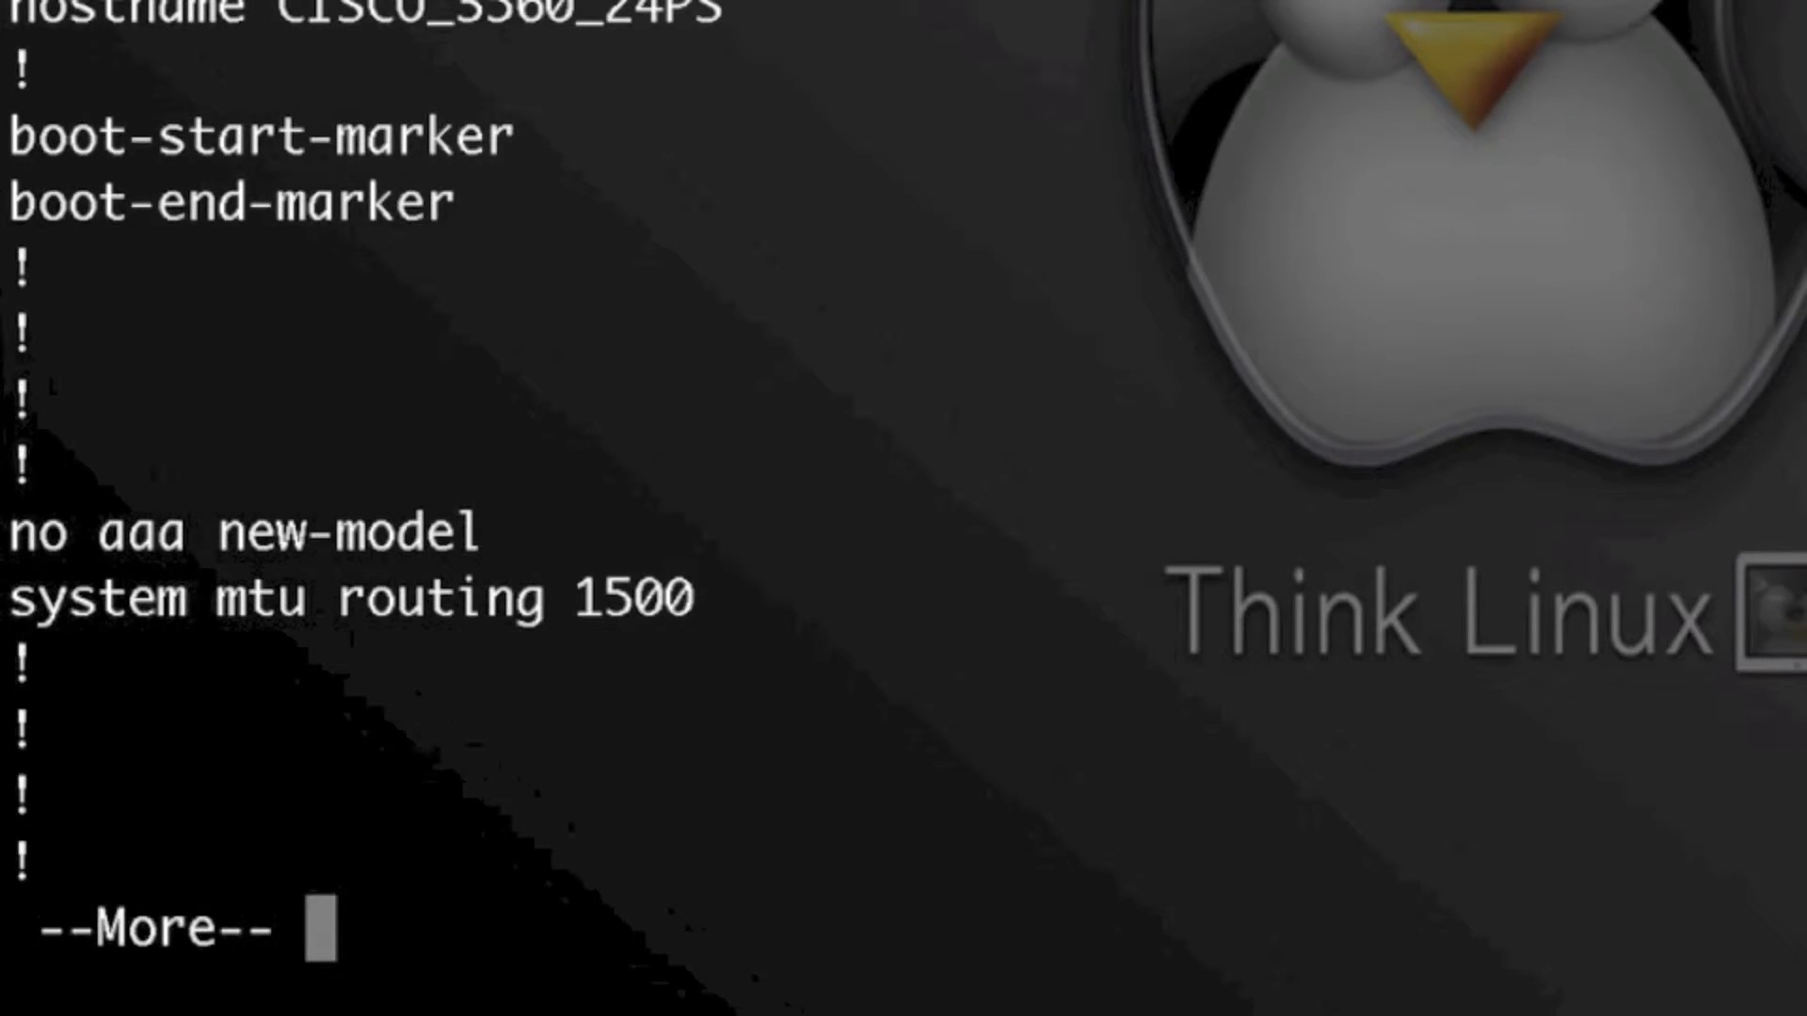
pyautogui.press('space')
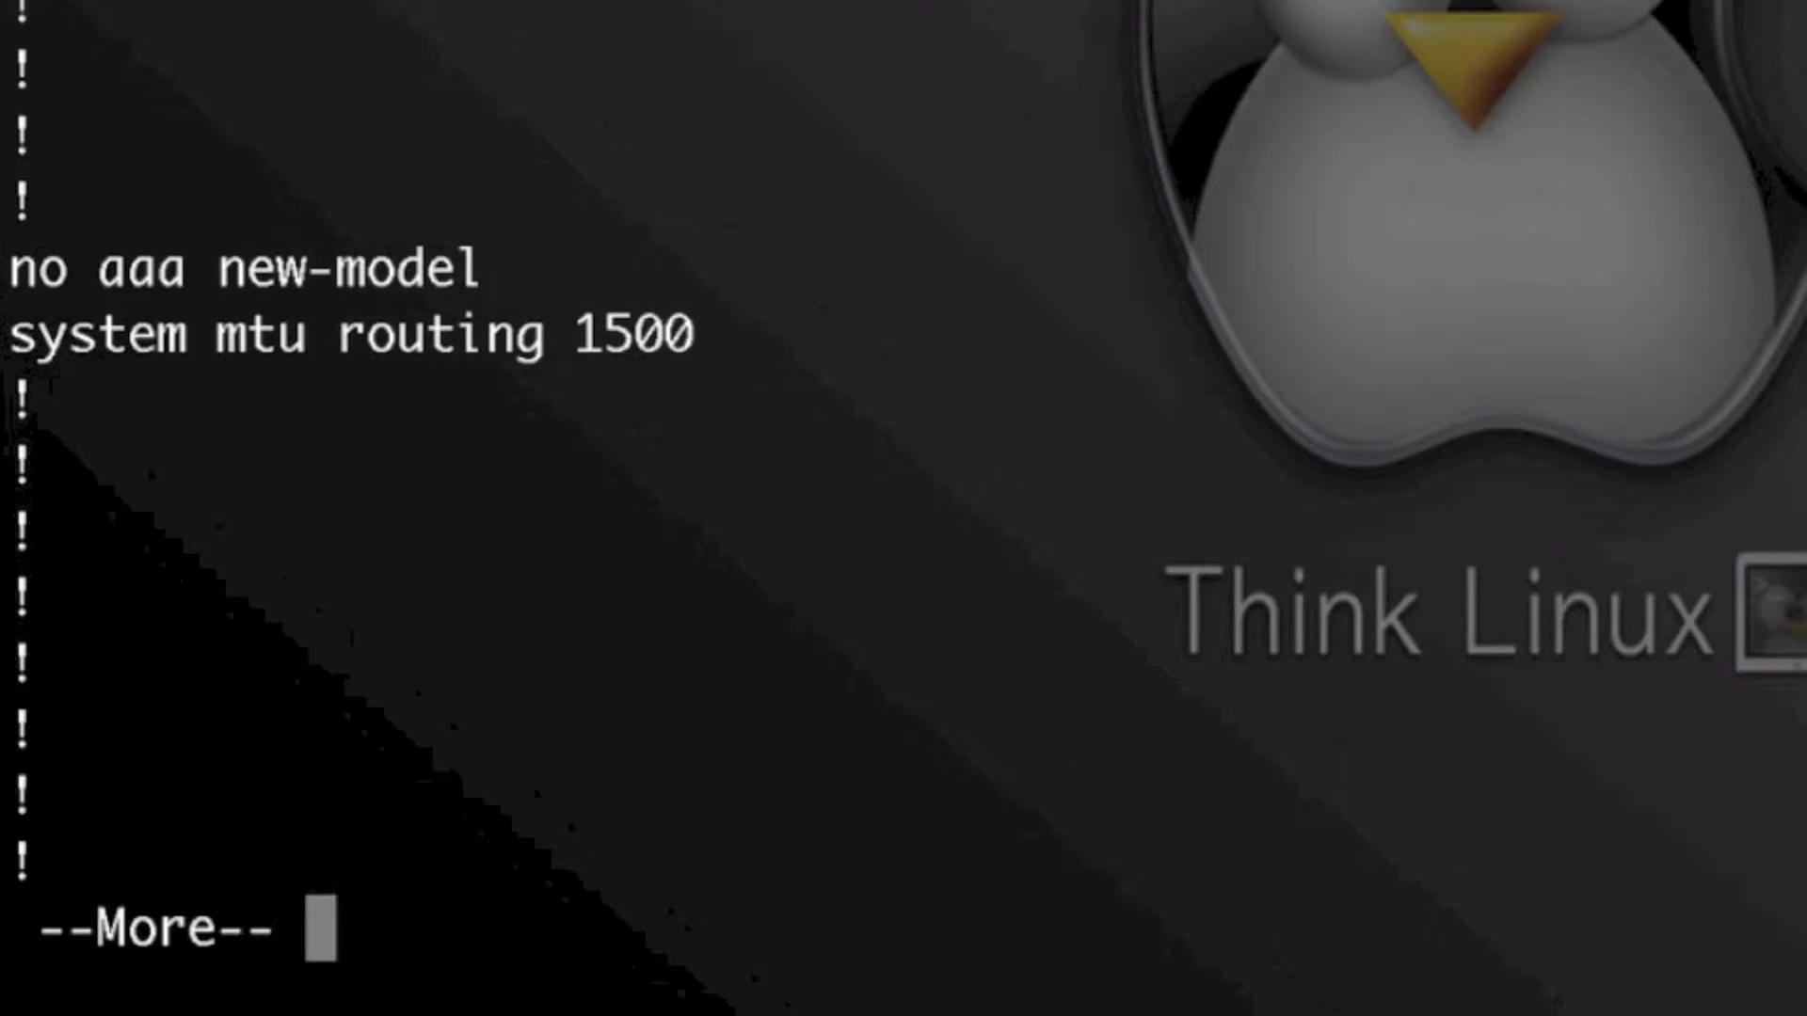
pyautogui.press('space')
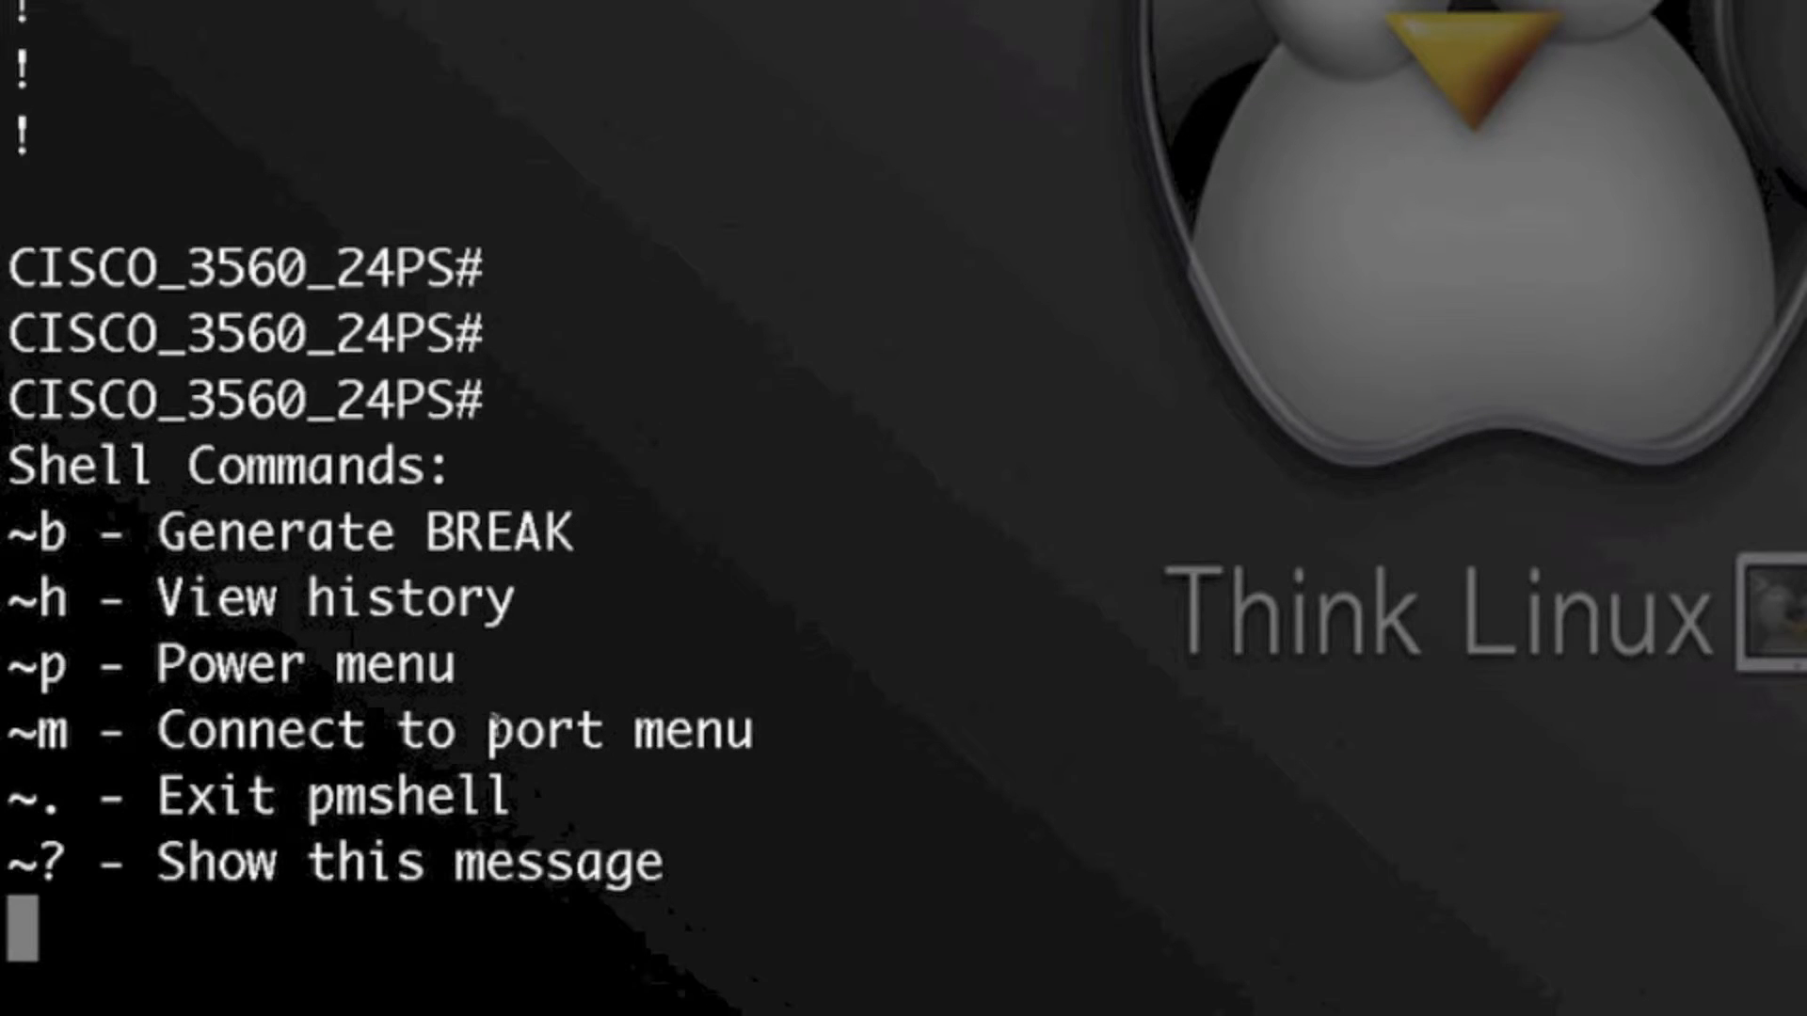
# Quit the pager and exit pmshell with ~. to close the Lighthouse connection.
pyautogui.write('q')
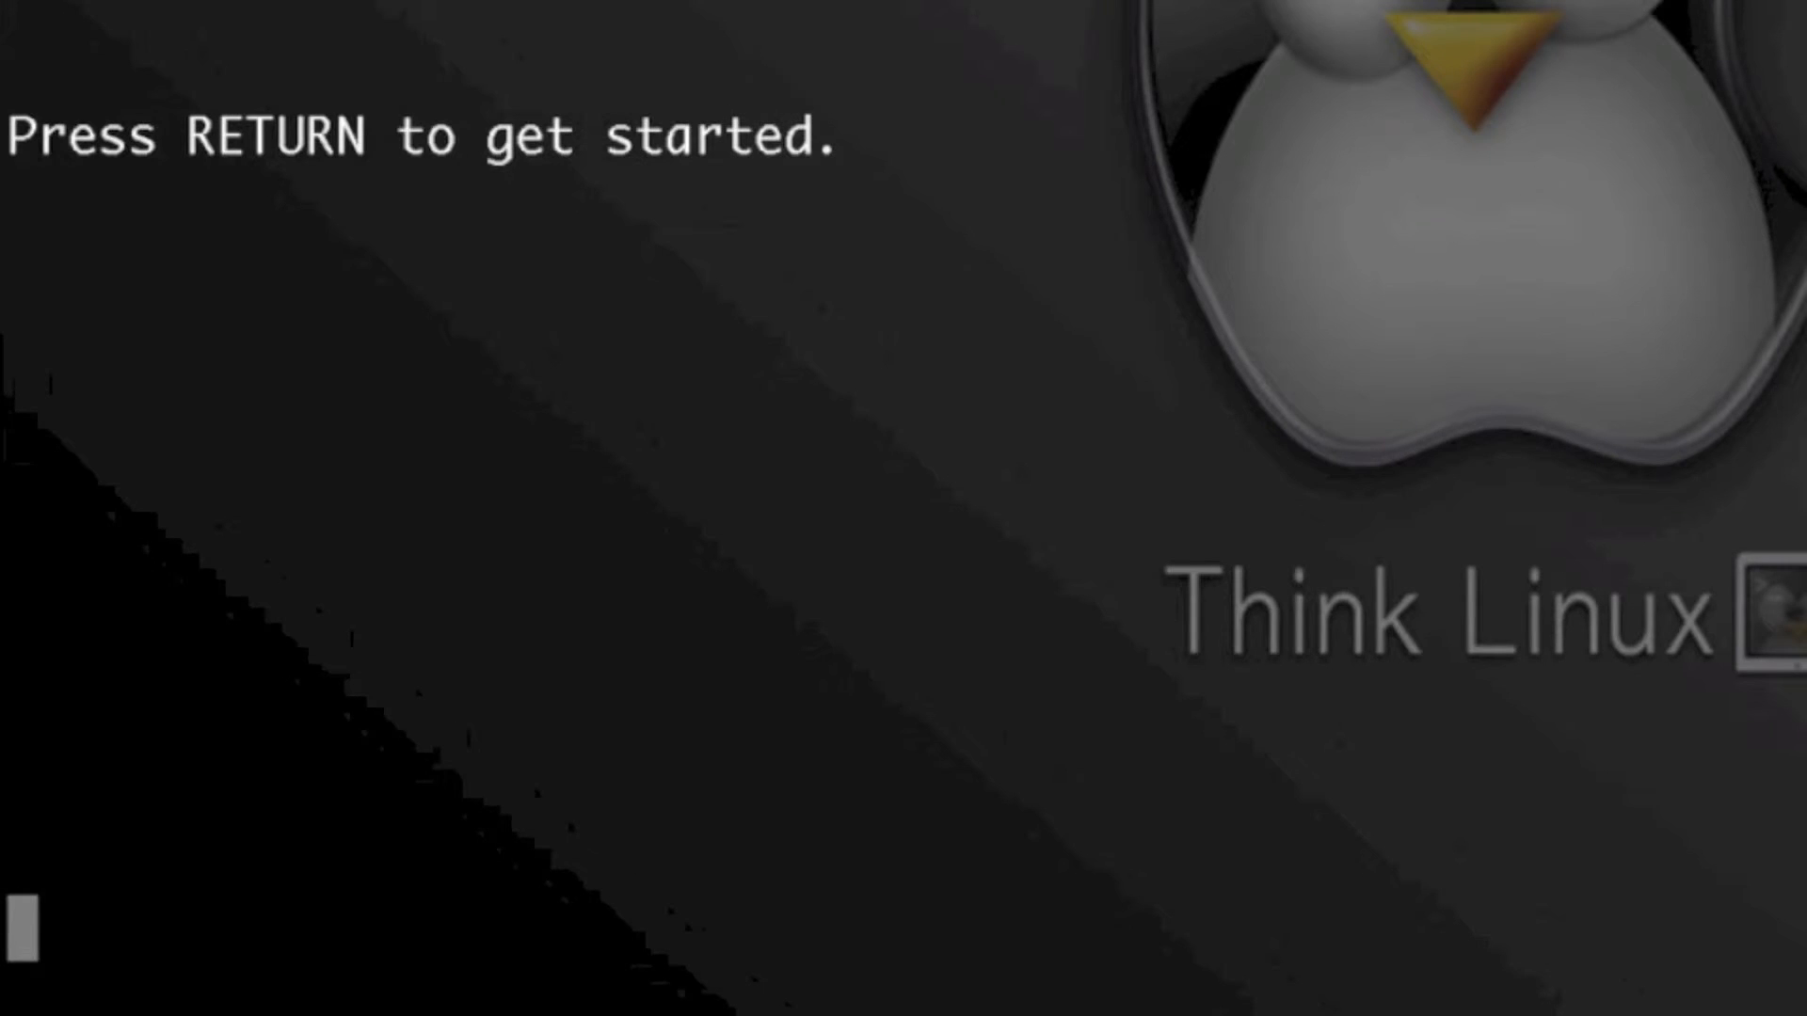
pyautogui.press('Return')
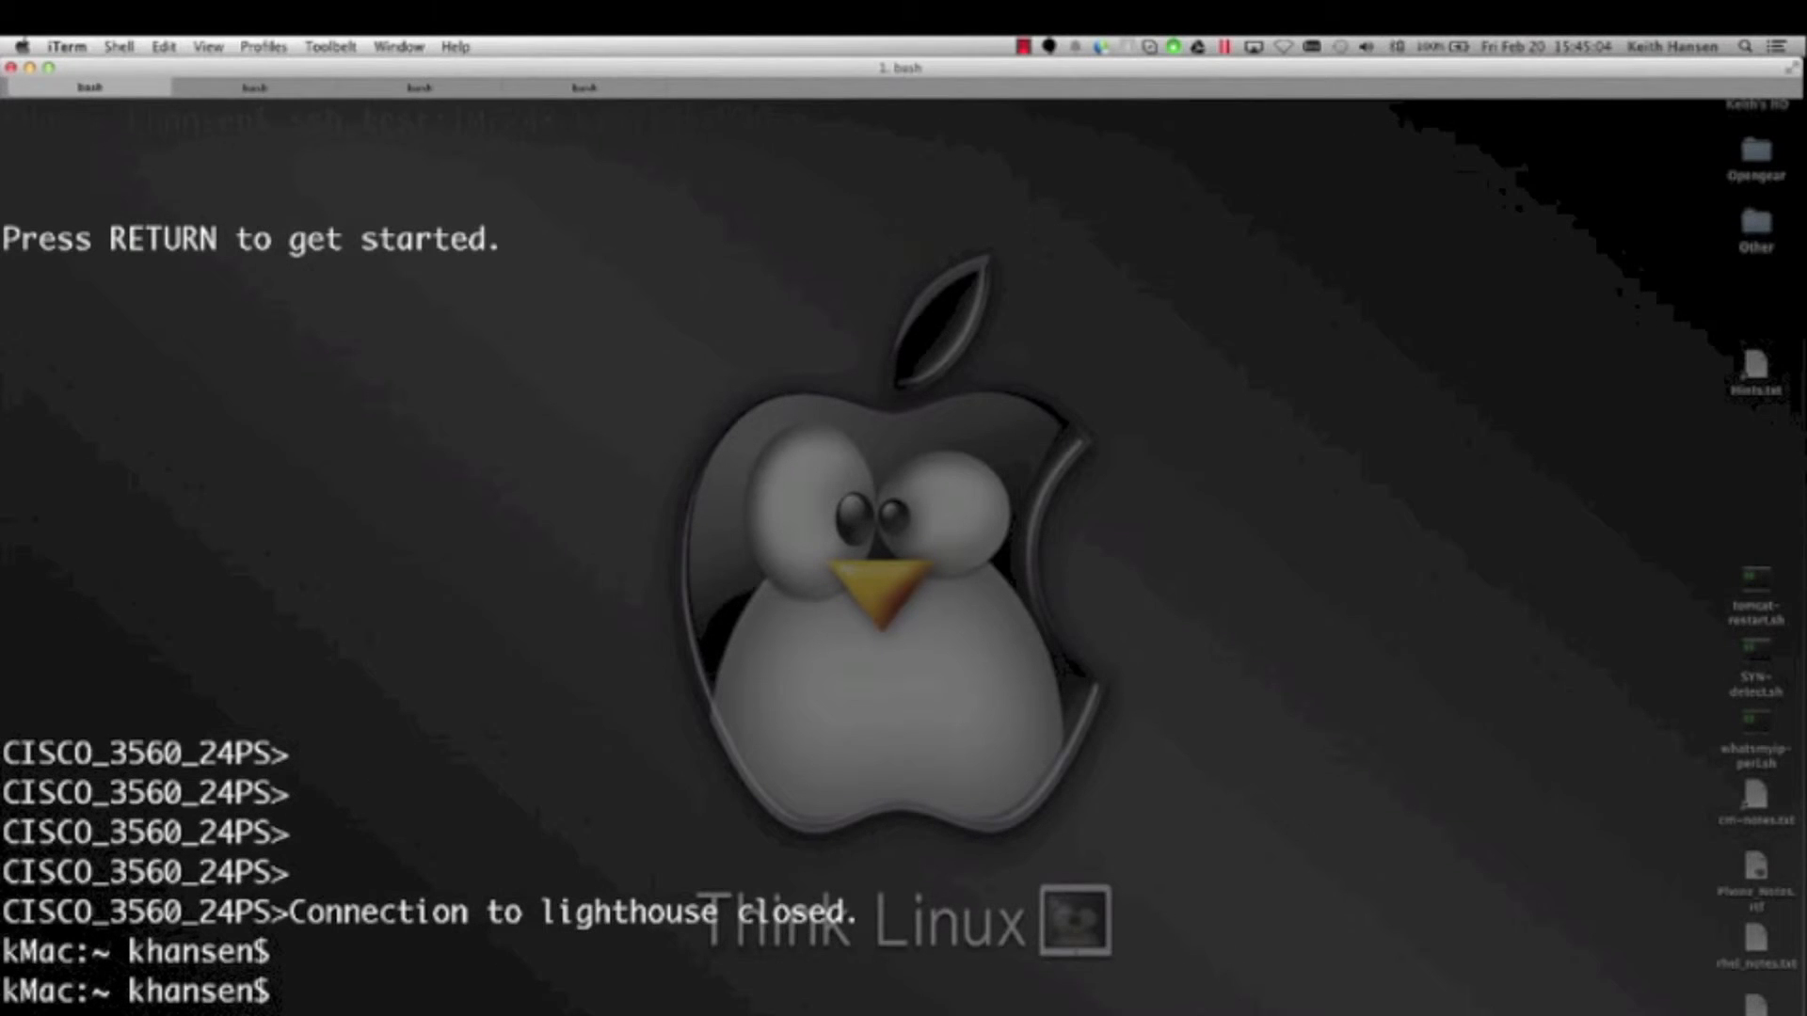
# Run 'ssh test:IM7248-LV:cisco_asa_5520@lighthouse' to reach the ASA console directly.
pyautogui.write('ssh test:IM7248-LV:cisco_asa_5520@lighthouse')
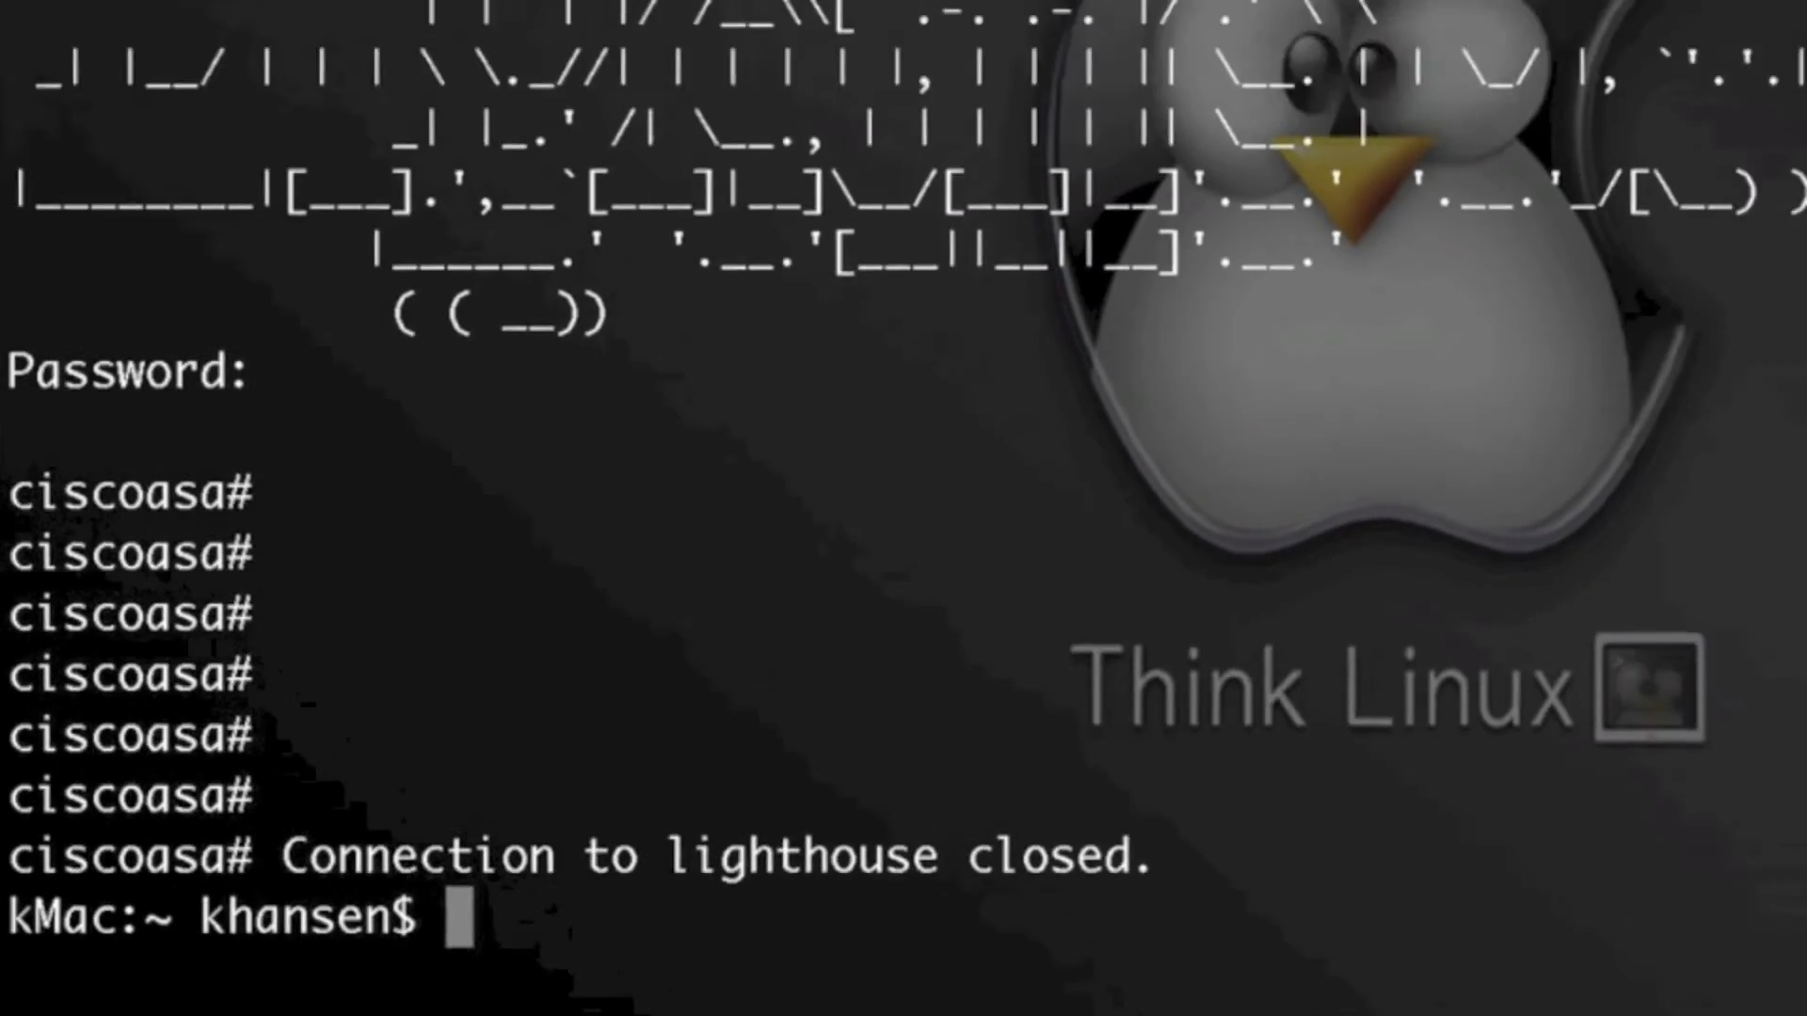
# Run 'ssh root:CISCO_ASA_5520@lighthouse' and select the CISCO_ASA_5520 name in the command.
pyautogui.write('ssh root:CISCO_ASA_5520@lighthouse')
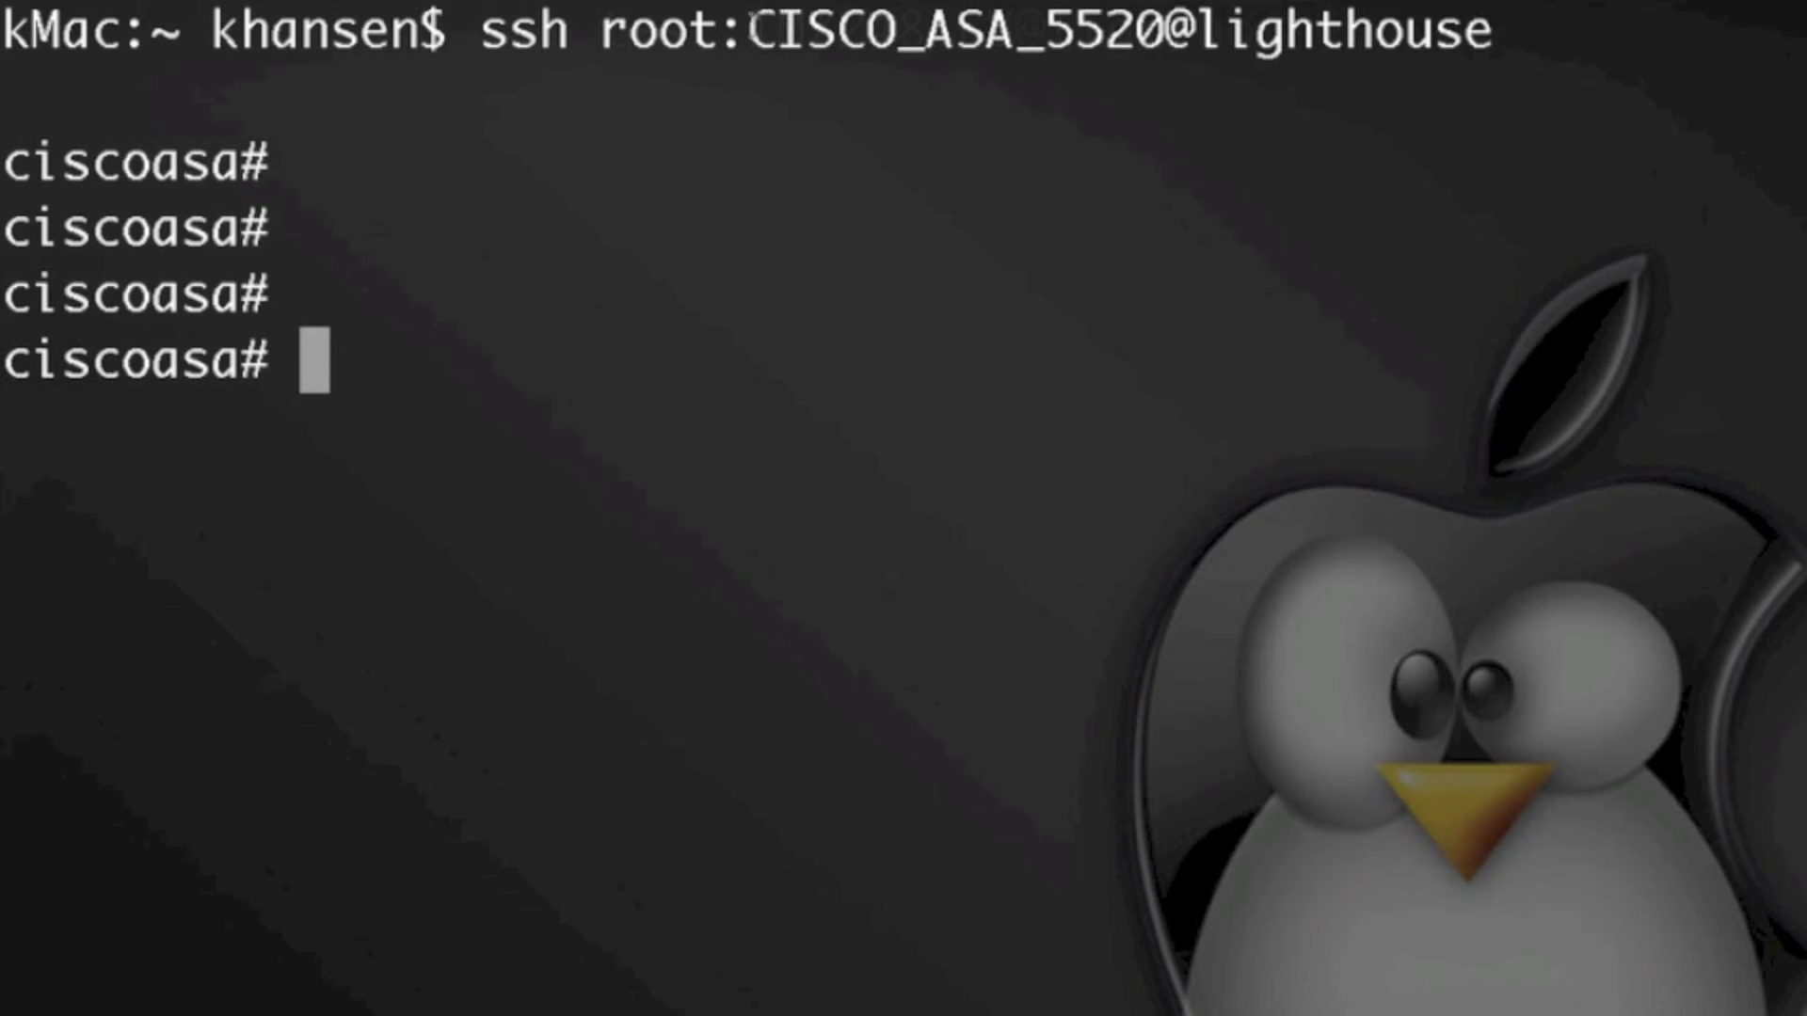
pyautogui.doubleClick(956, 31)
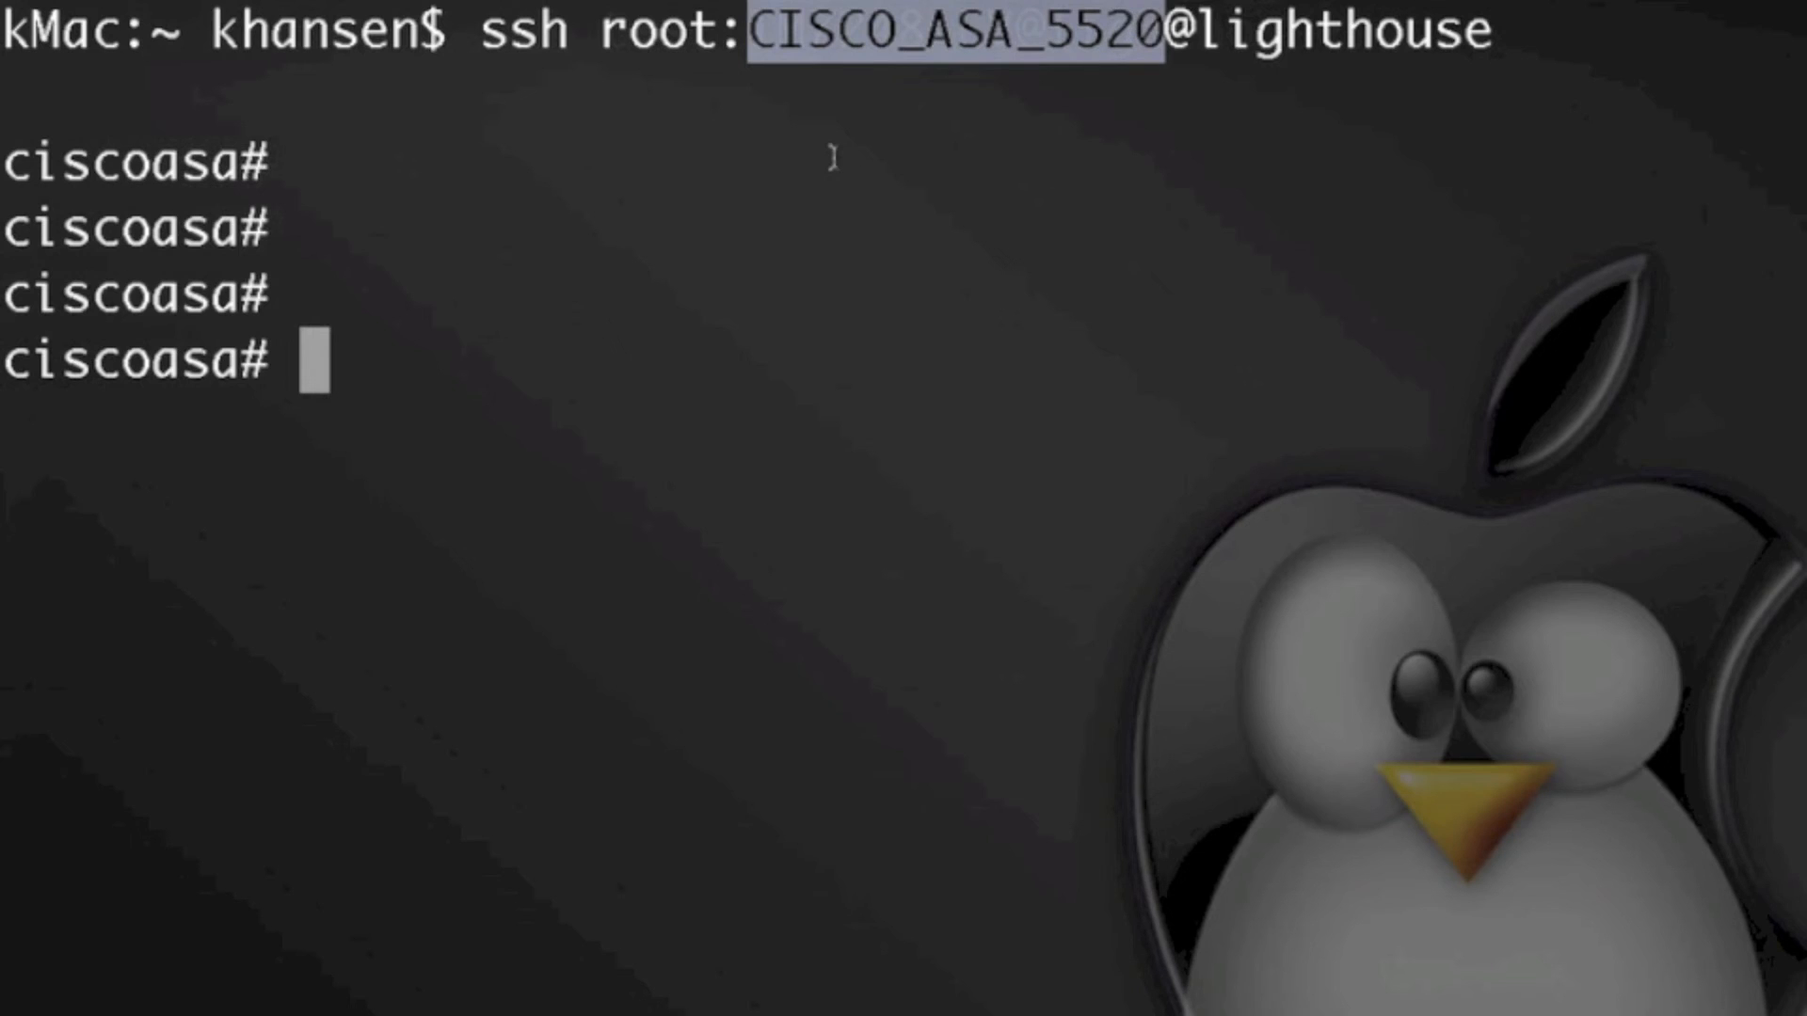